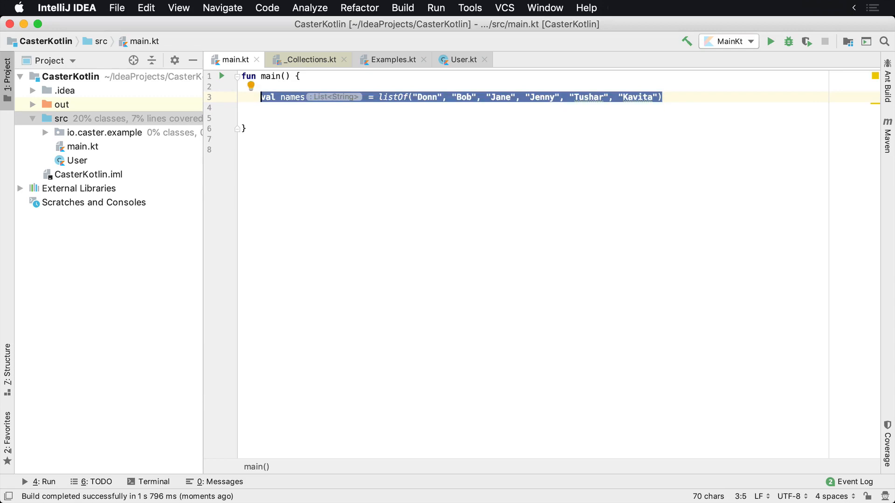
Begin a `val filtered =` declaration on the empty line below the names list.
left_click(285, 107)
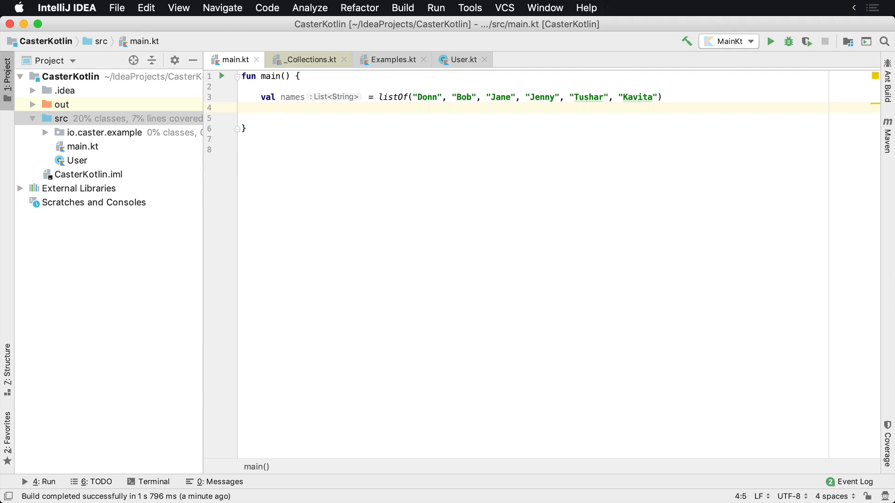
left_click(400, 96)
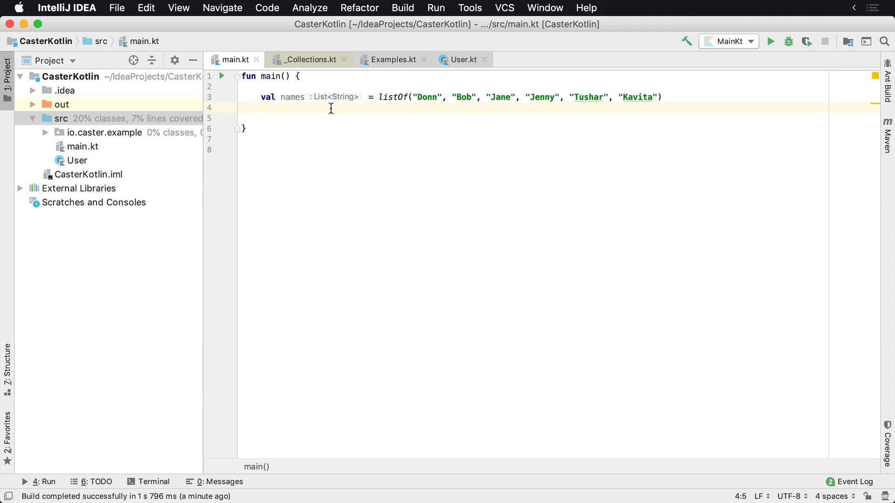
type("val filtered =")
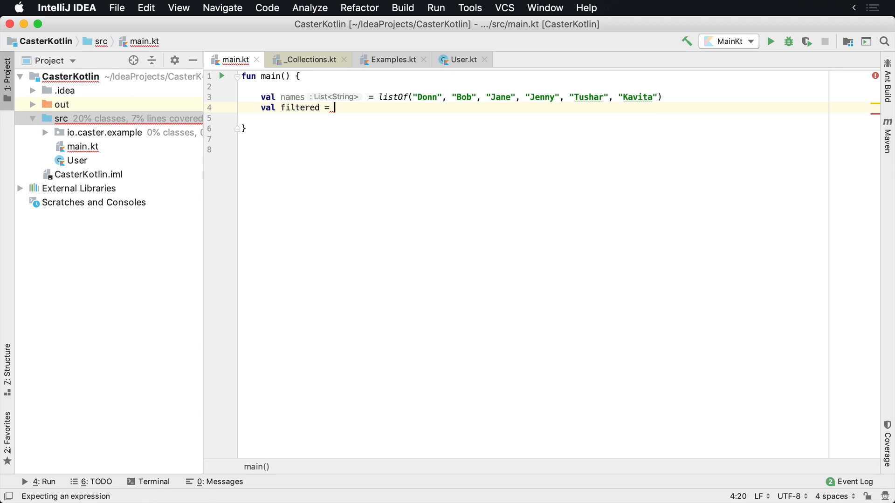
Assign `names.filter(` to filtered and jump to filter's source in _Collections.kt.
type("names.filter")
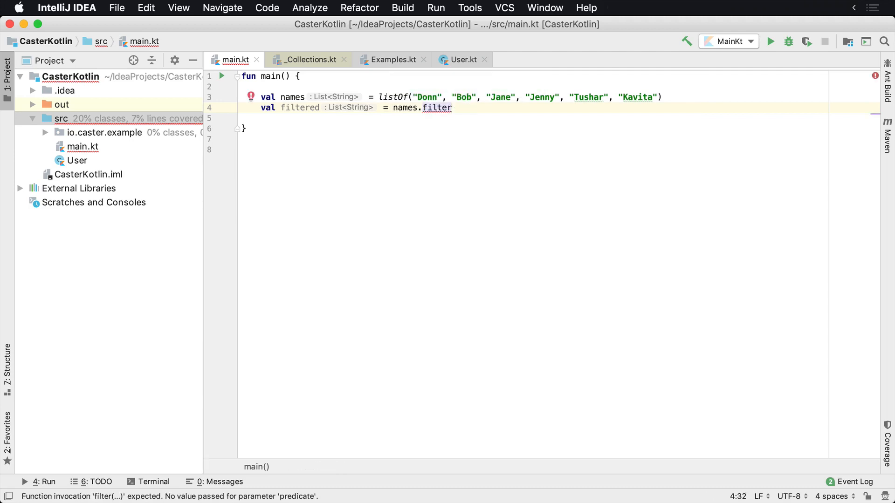
type("(")
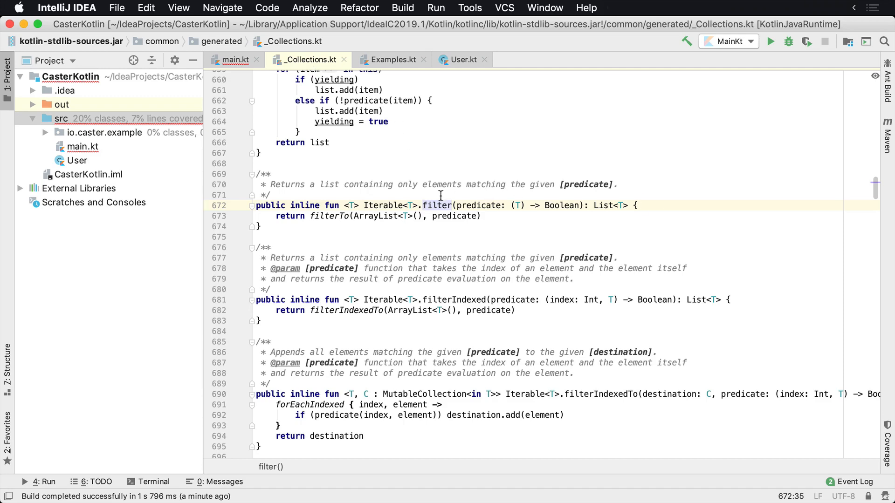
Inspect filter's predicate parameter and its input type T, then return to main.kt.
double_click(437, 206)
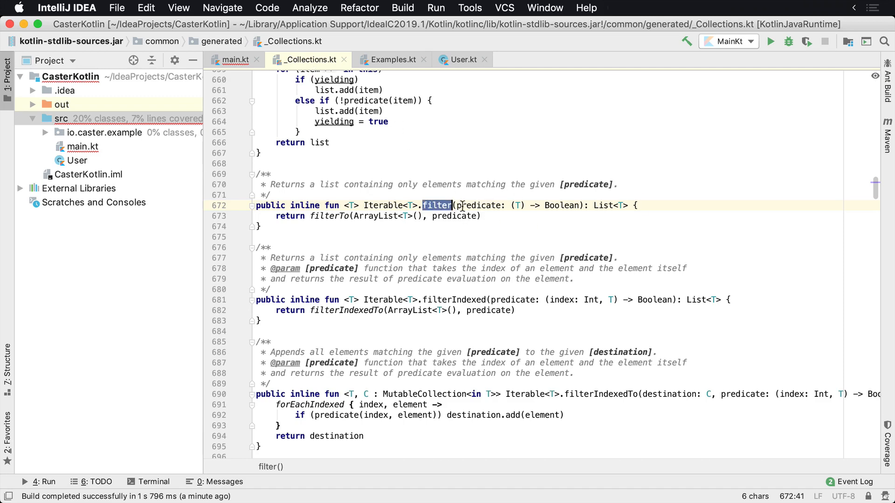
left_click_drag(457, 205, 585, 206)
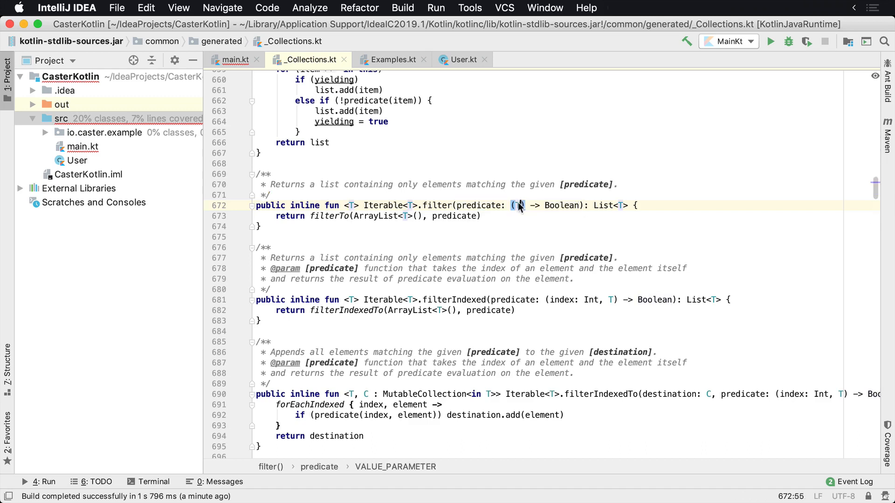
double_click(561, 206)
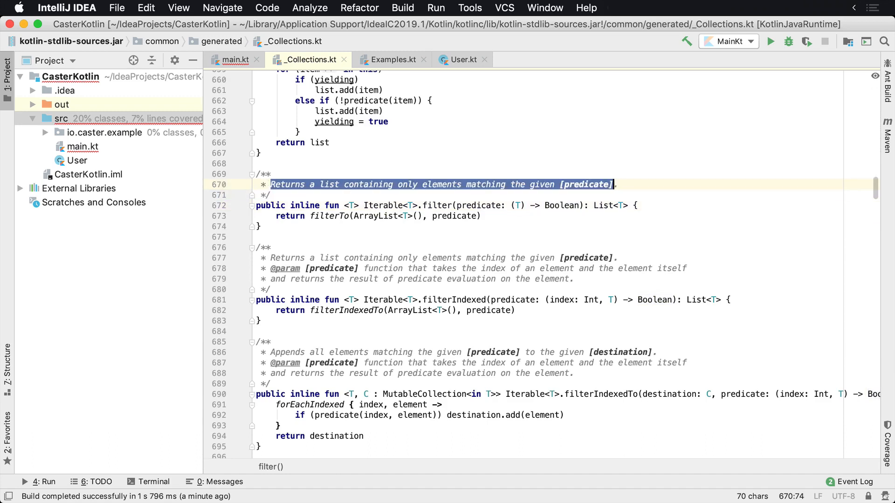
left_click(471, 205)
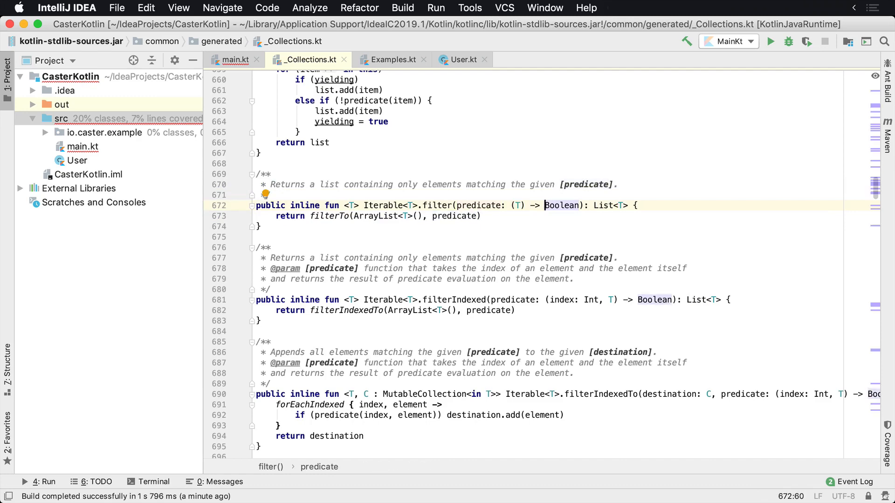
left_click(234, 60)
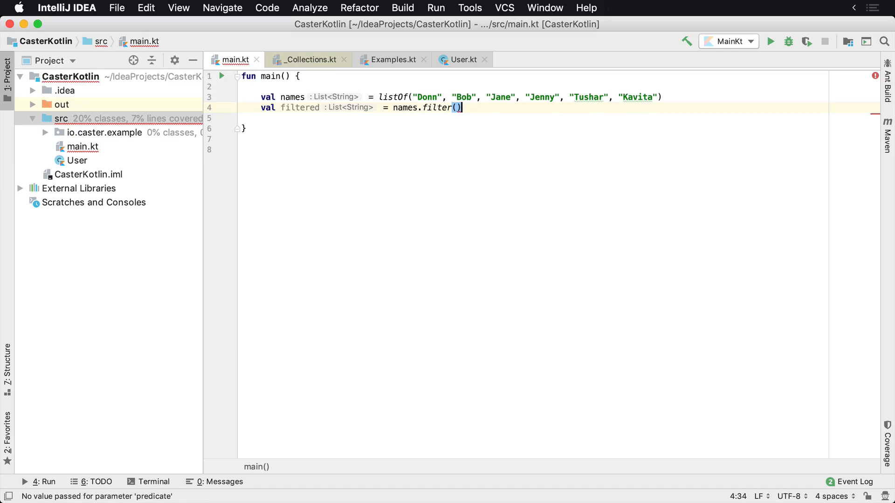
Write the lambda `{ it != "Donn" }` and start a println on the next line.
type("{")
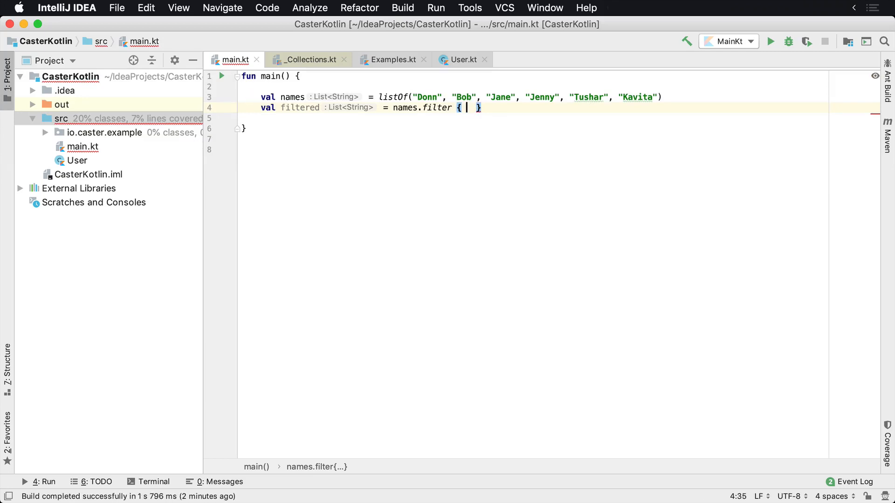
type("it != \"Donn")
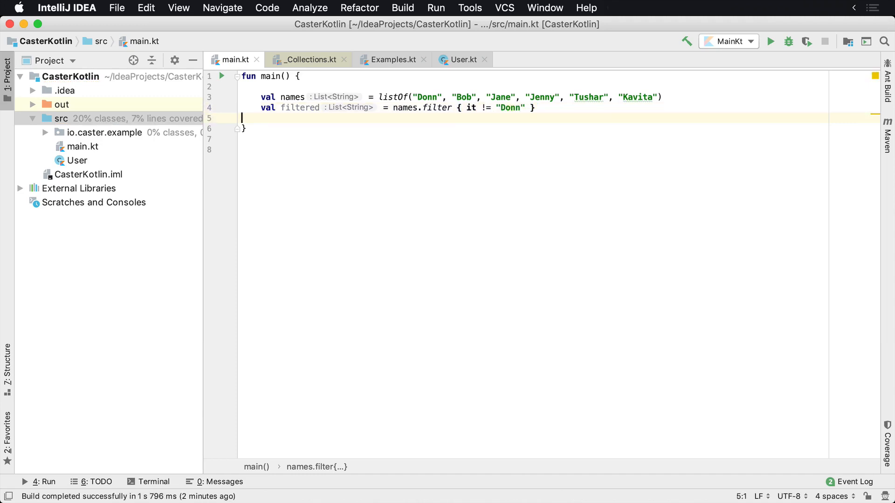
left_click(527, 97)
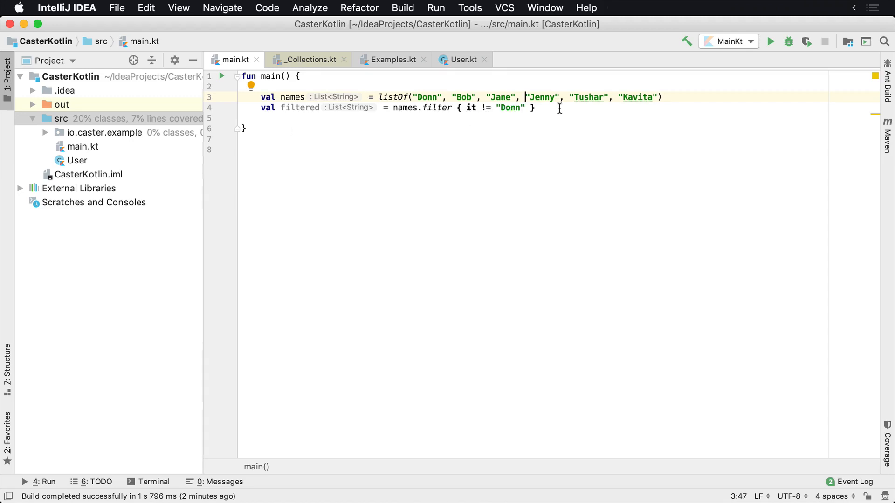
type("println(")
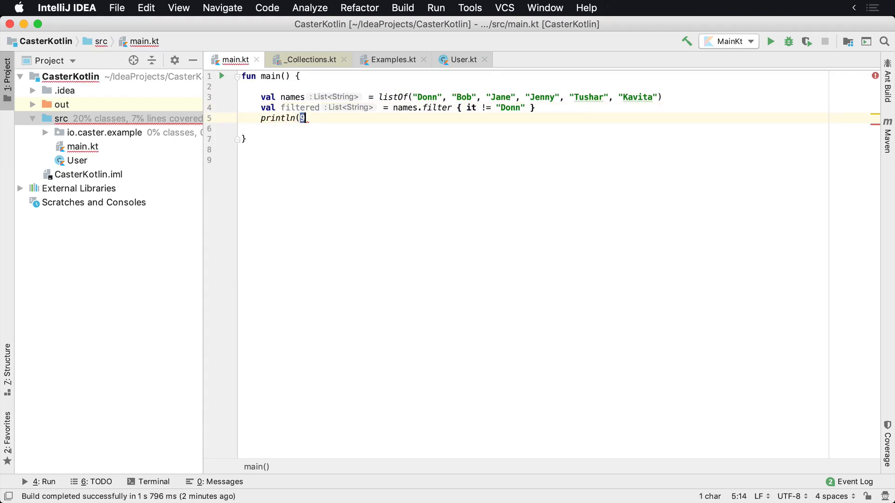
Complete println(filtered), run to print [Bob, Jane, Jenny, Tushar, Kavita], and change != to ==.
type("filtered")
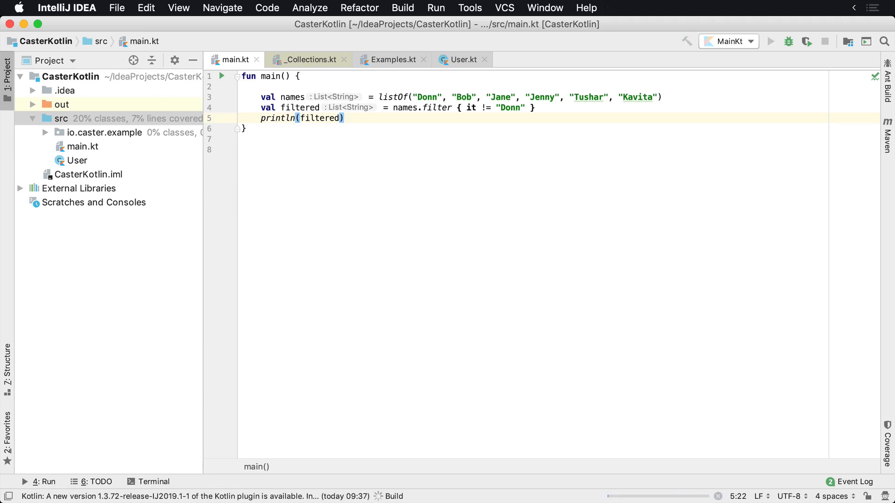
left_click(771, 41)
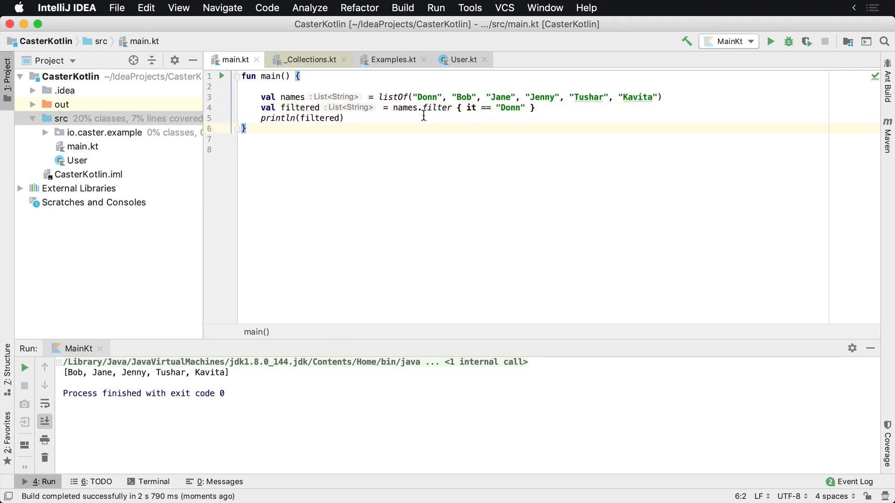
Rerun main to print [Donn], then select the condition inside the filter braces.
left_click(222, 76)
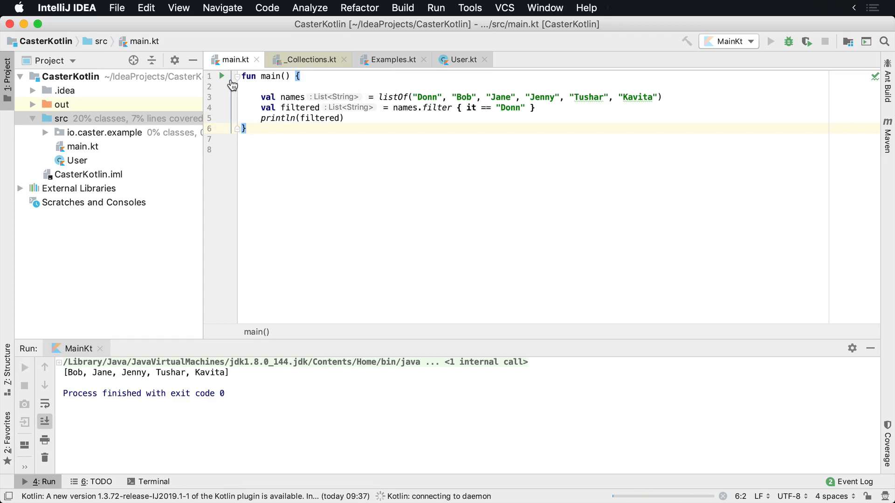
left_click(770, 41)
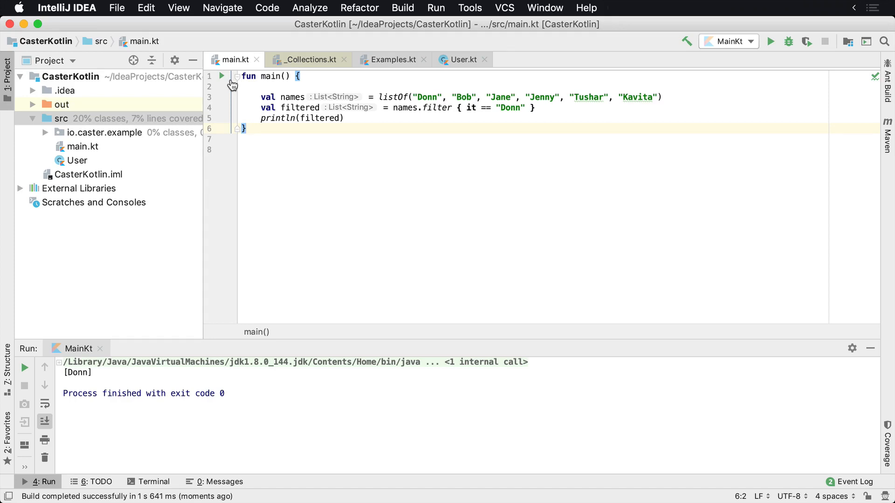
mouse_move(569, 145)
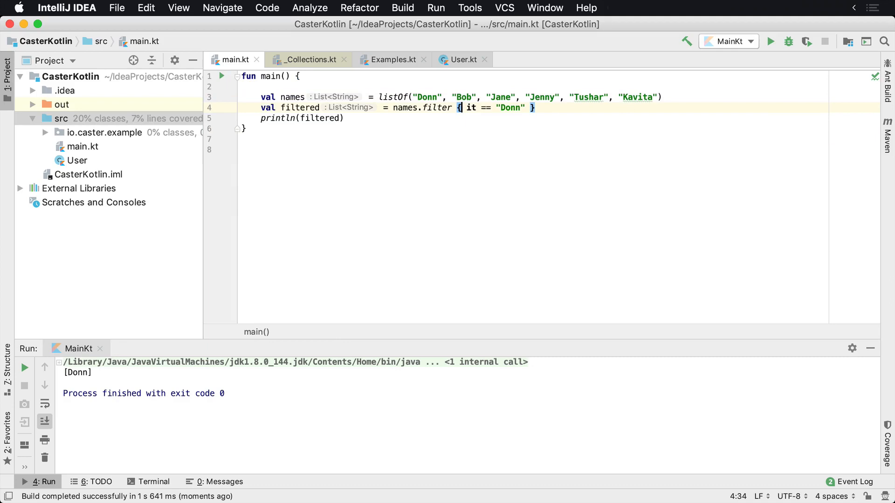
left_click_drag(462, 107, 524, 108)
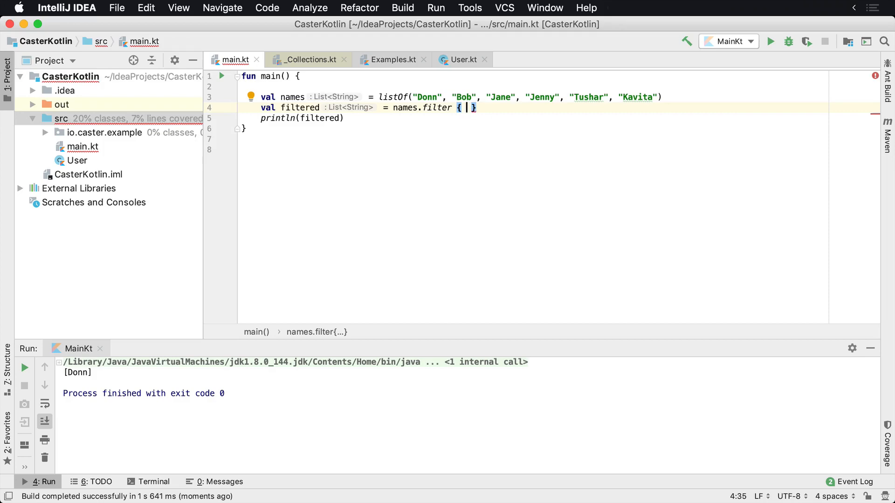
Filter names whose lowercase contains "a" and run, printing [Jane, Tushar, Kavita].
type("it.toLowerCase()")
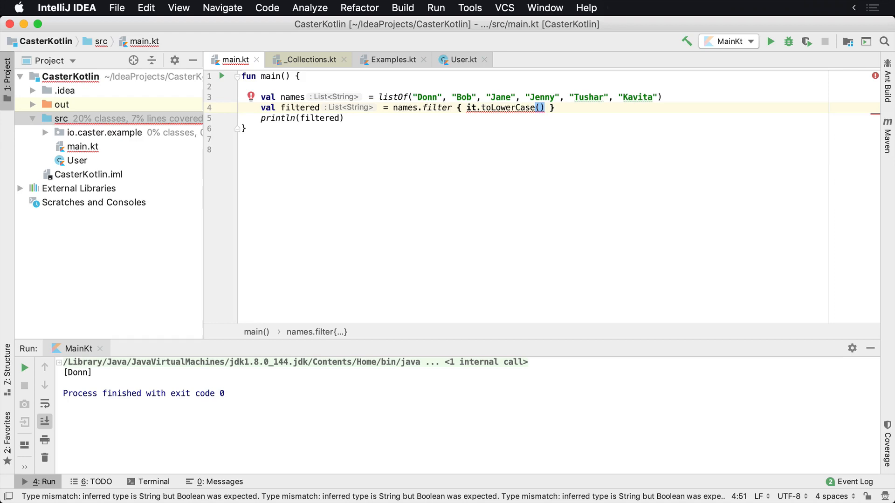
type(".contains(")
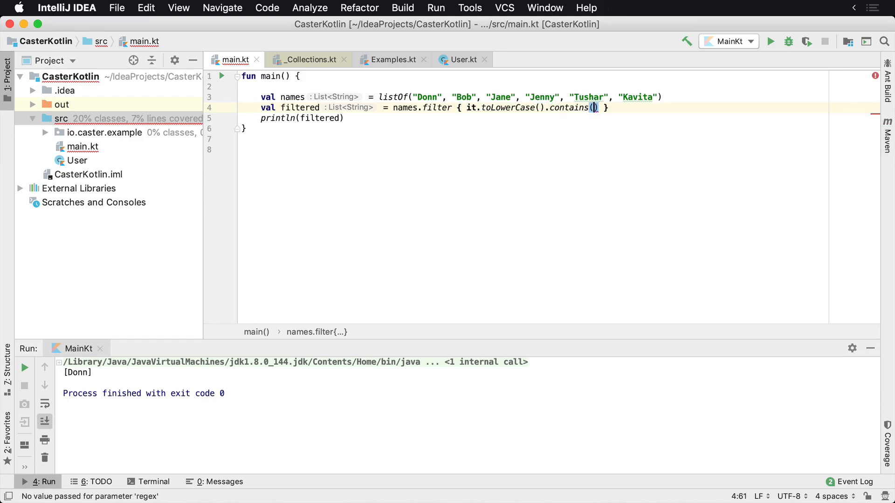
type("\"a\"")
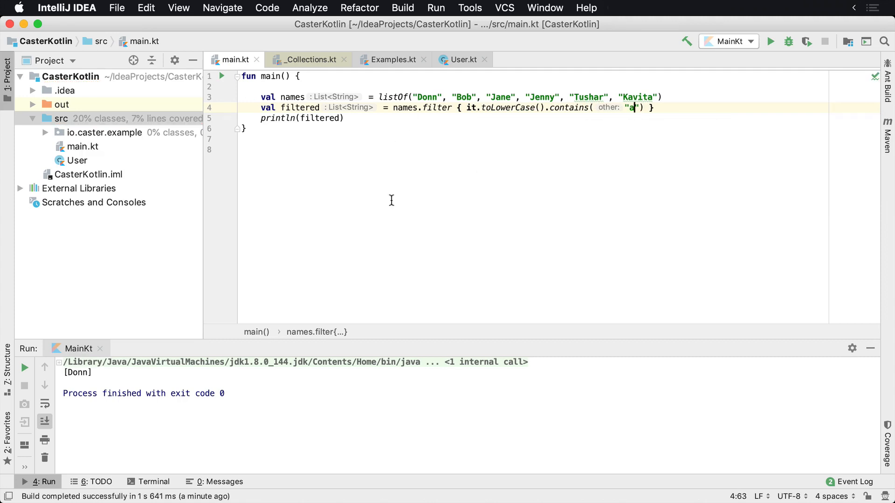
left_click(221, 76)
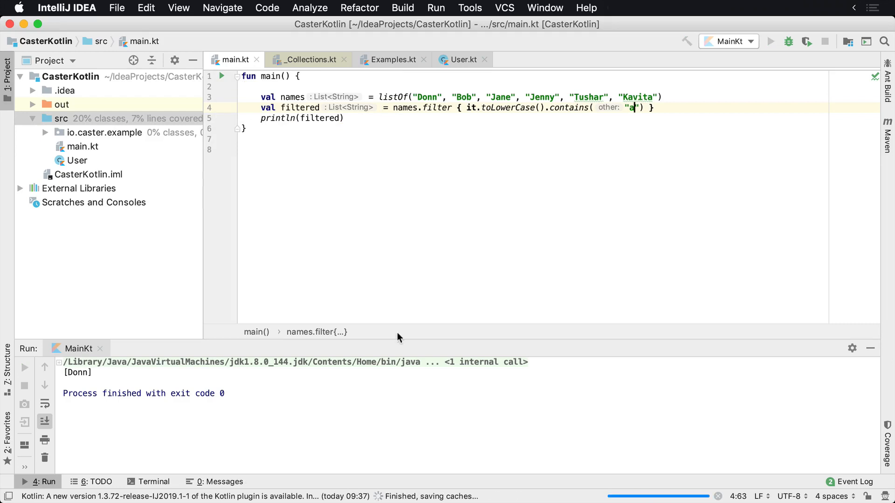
Replace the lambda body with `it.toLowerCase().contains("a")` again.
left_click(770, 41)
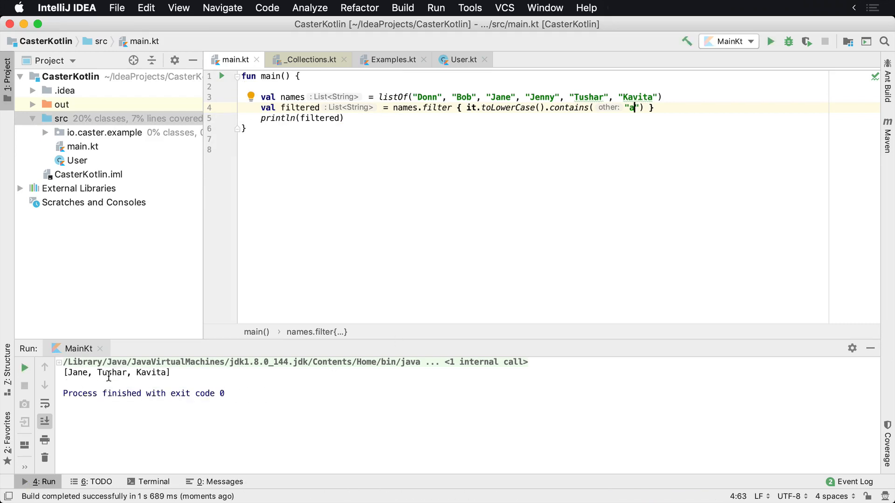
mouse_move(437, 100)
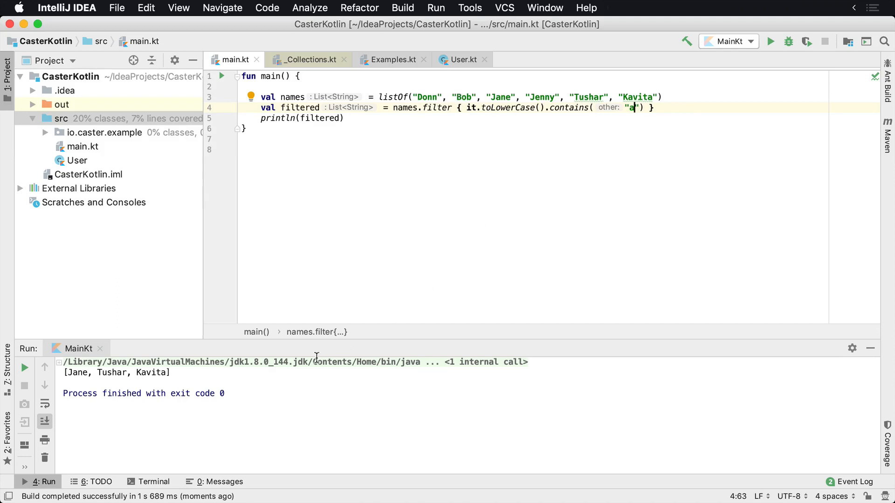
mouse_move(557, 136)
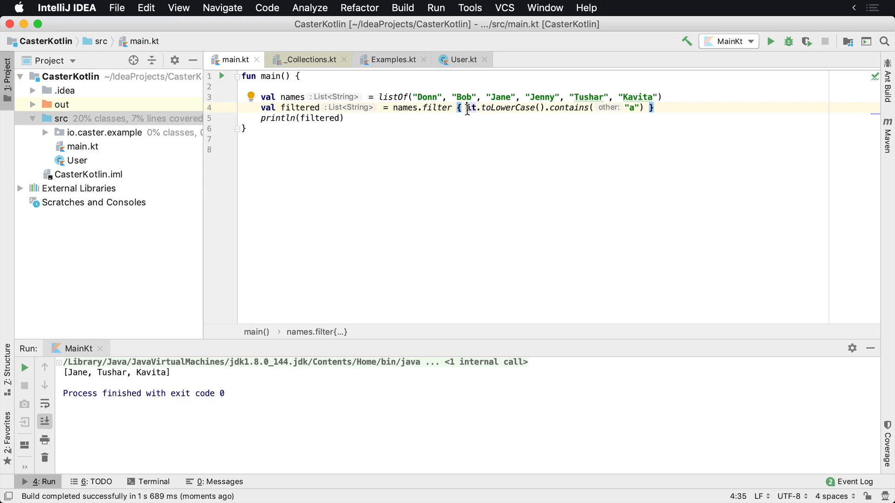
left_click_drag(466, 107, 633, 107)
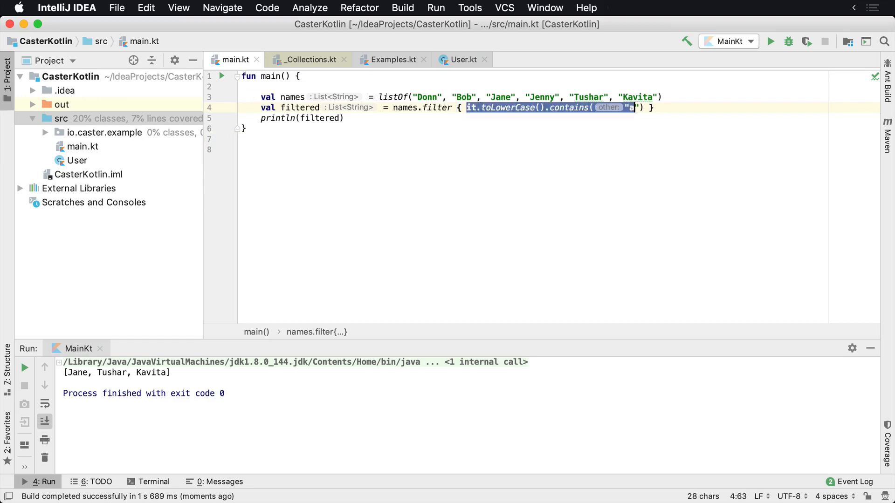
key("Delete")
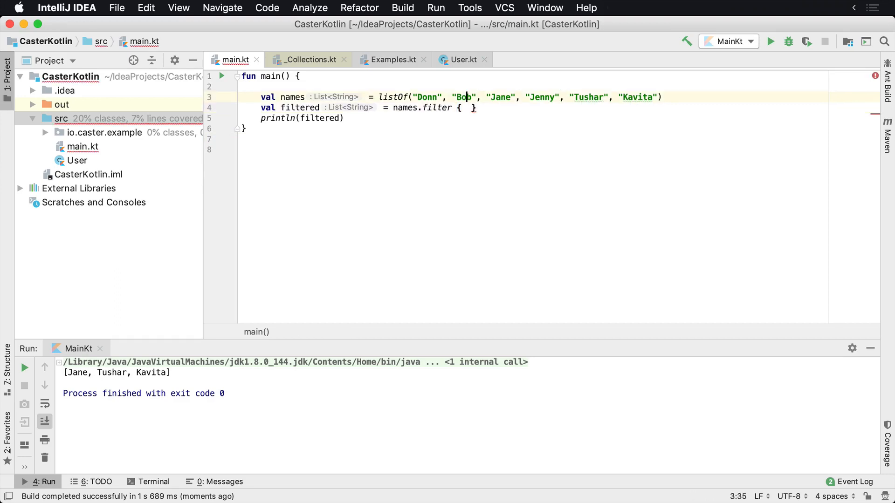
type("it.toLowerCase().contains(\"a\")")
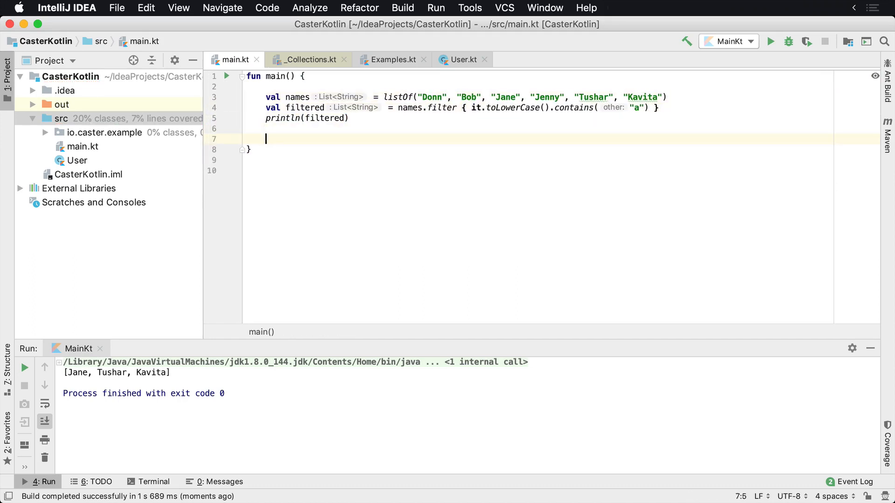
Declare `val ages = listOf(23, 33, 12, 9, 17, 19, 99)` and start a new line.
type("val ages = listOf(2")
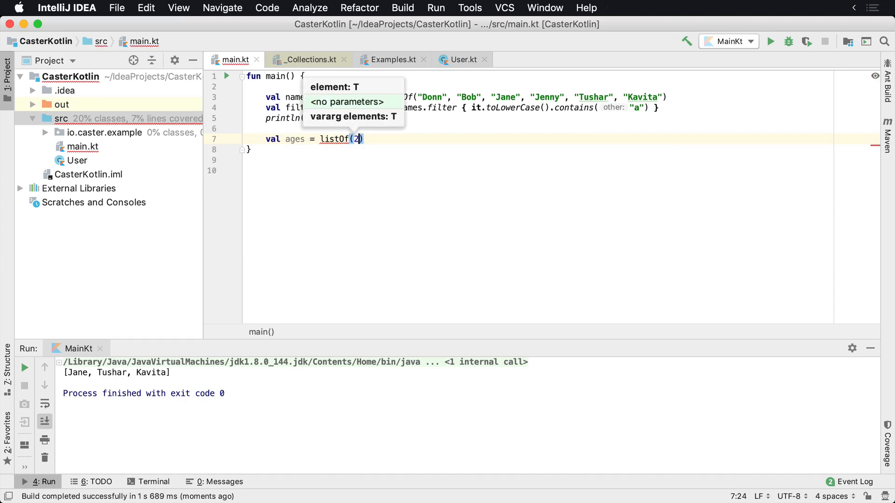
type("3, 33, 12, 9")
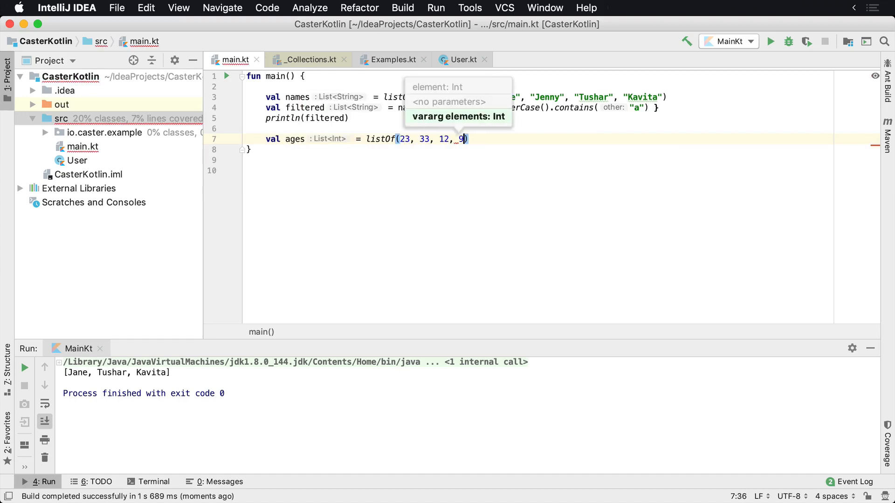
type(", 17,")
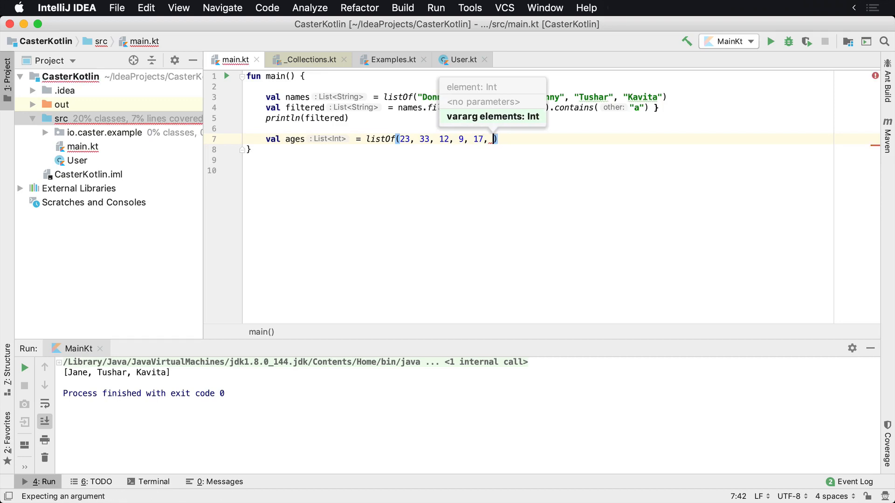
type("19.")
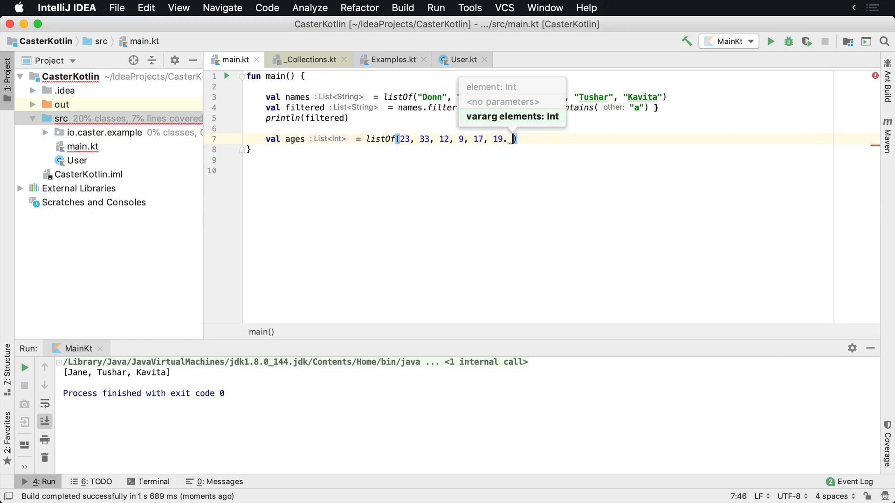
type("99")
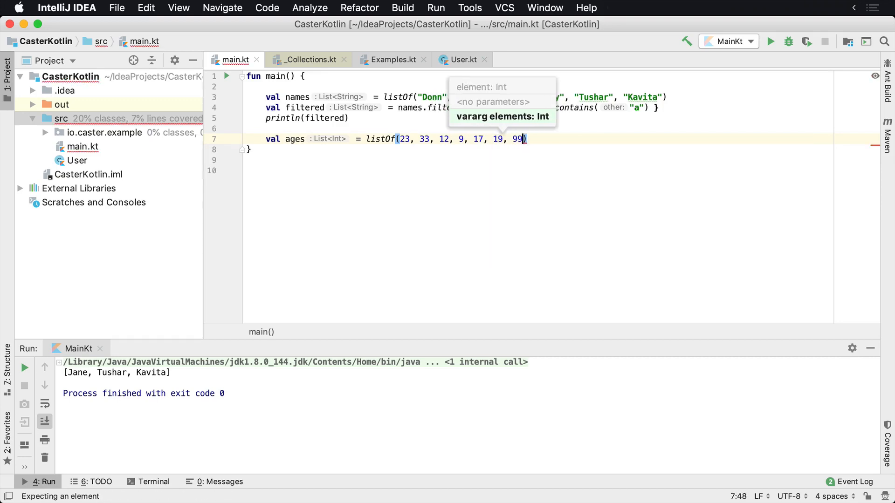
key("Return")
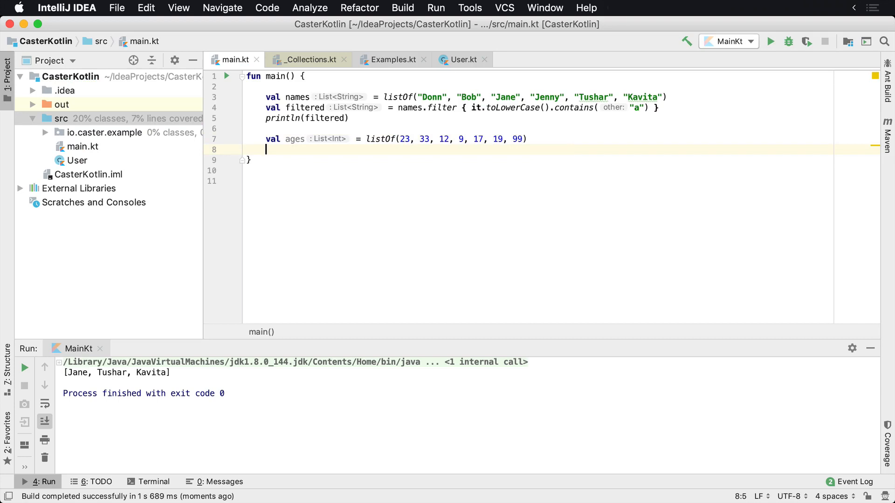
Add `adults = ages.filter { it >= 18 }`, print it, and run to get [23, 33, 19, 99].
type("val over1")
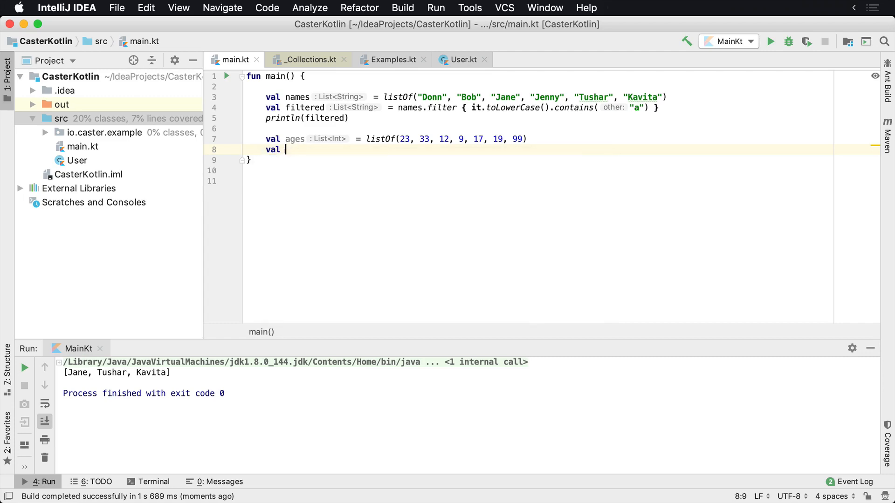
type("adults = ages.filter {")
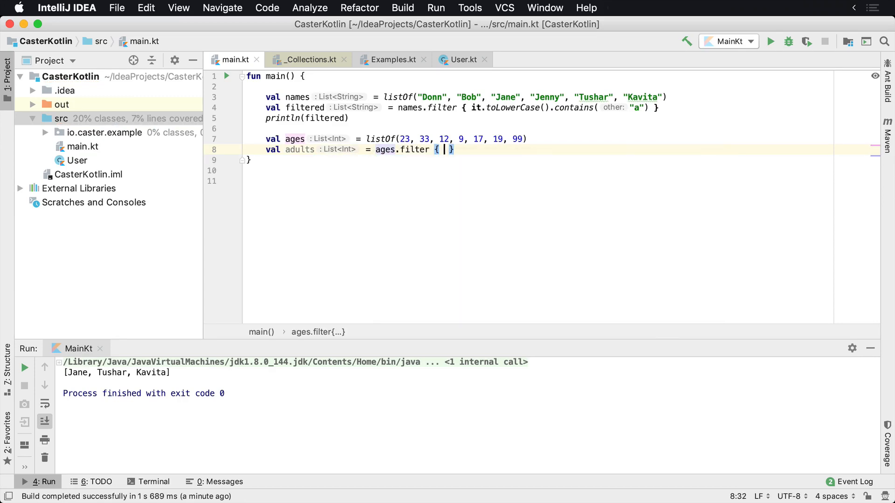
type("it >")
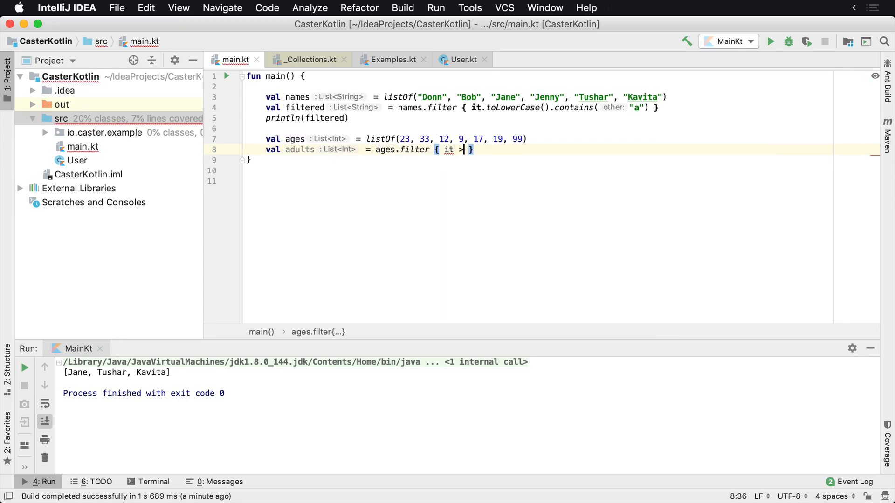
type("= 18")
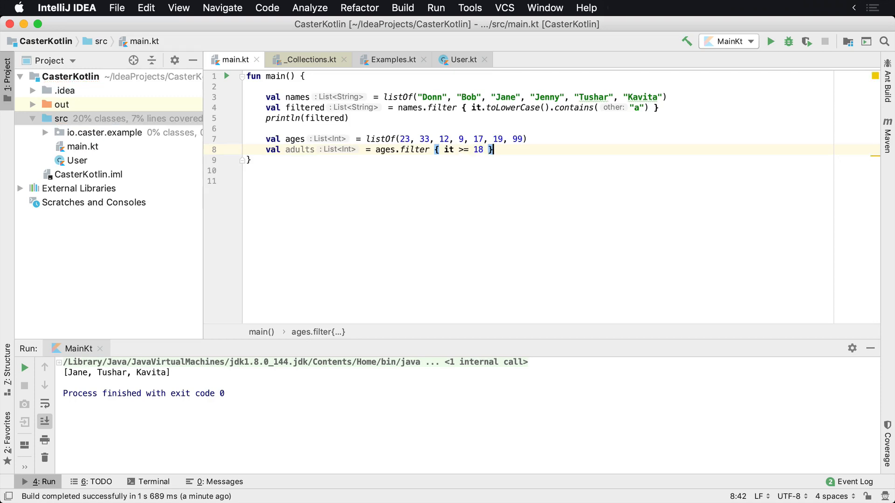
type("println(")
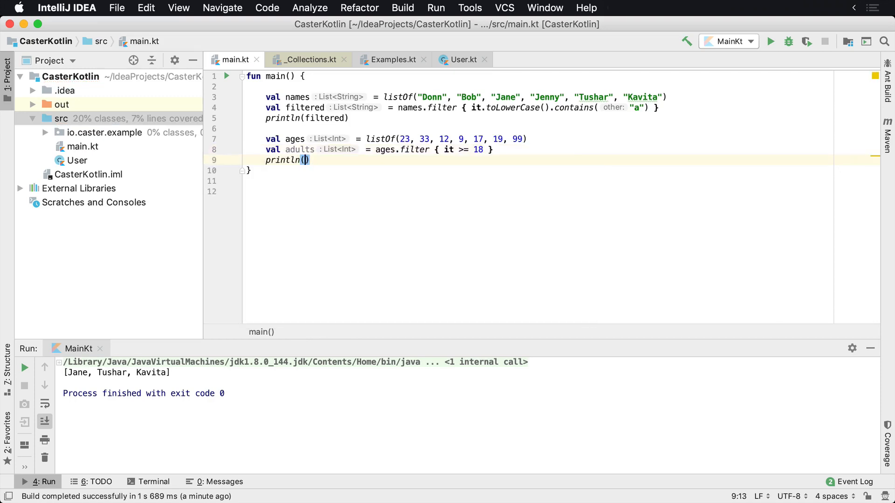
type("adults")
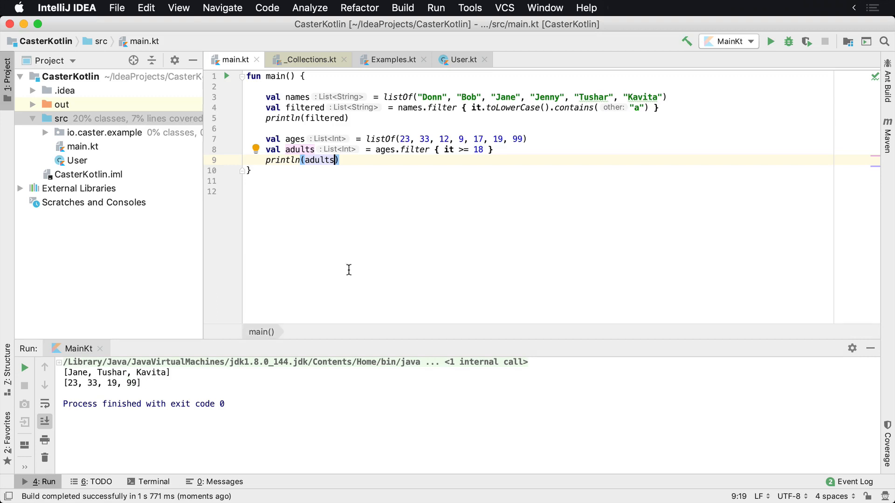
mouse_move(441, 138)
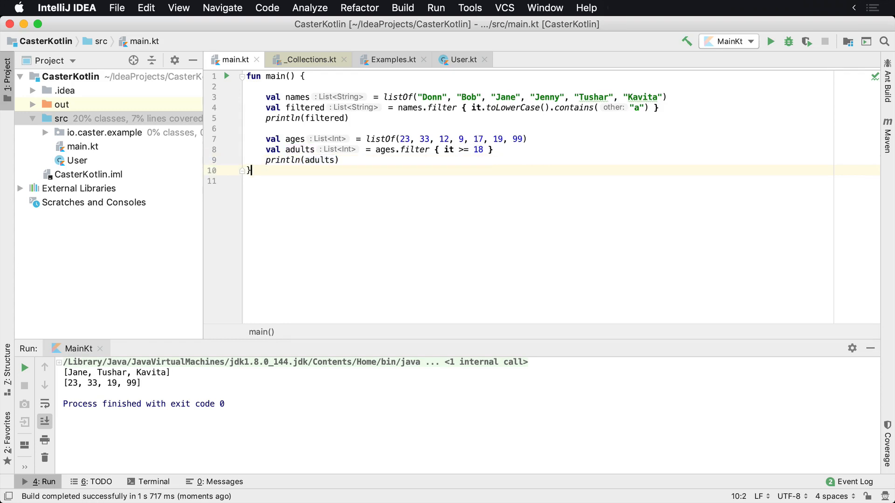
Write `fun isAdult(value: Int): Boolean` returning value >= 18, with // lines above the return.
type("fun")
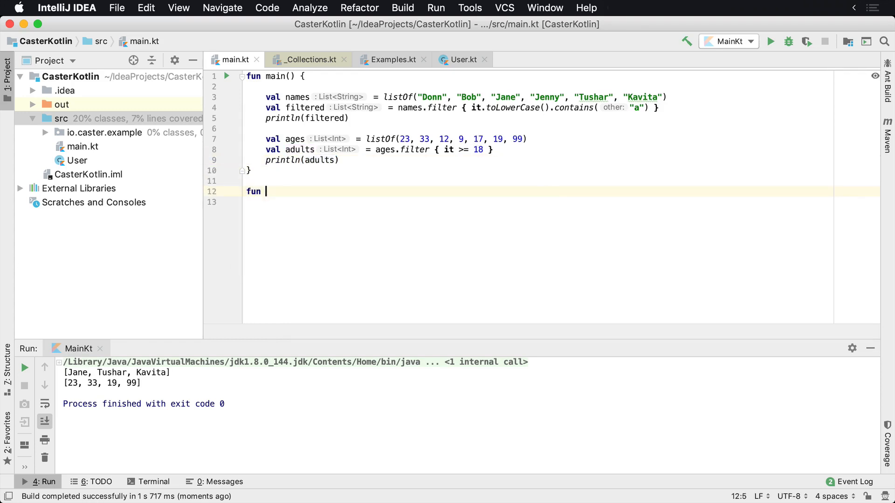
type("isAdul")
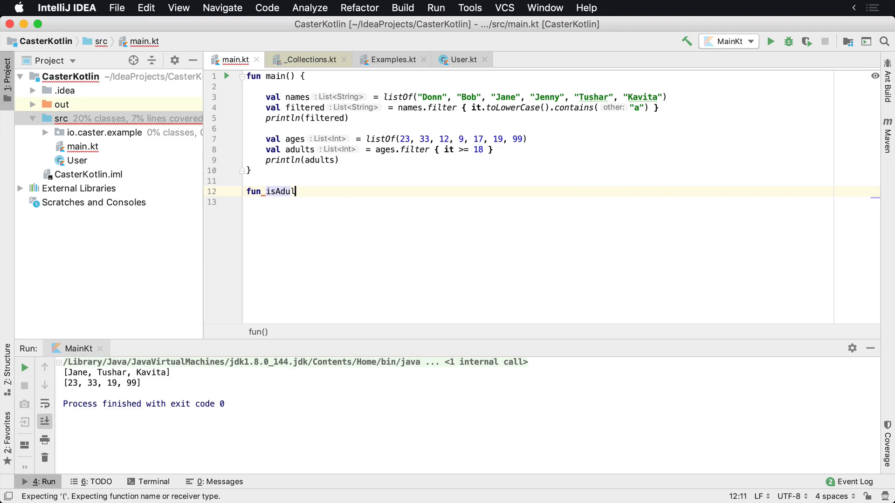
type("t()")
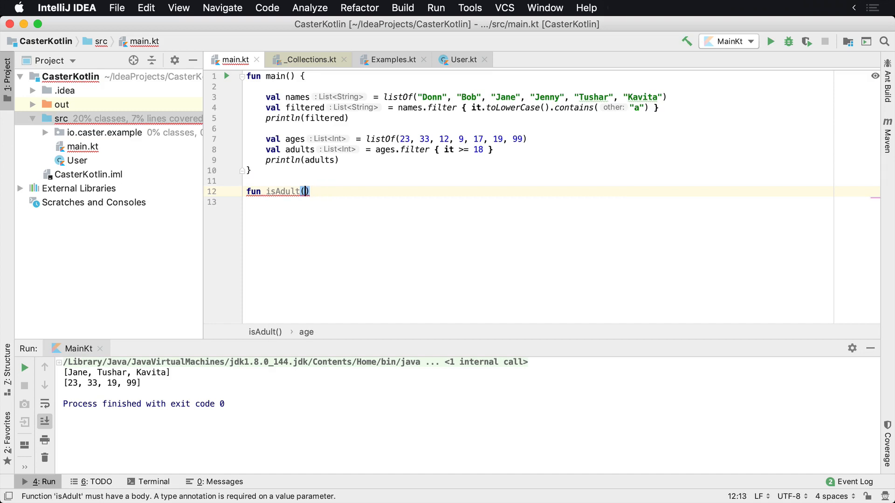
type("value: Int")
left_click(538, 202)
type("if")
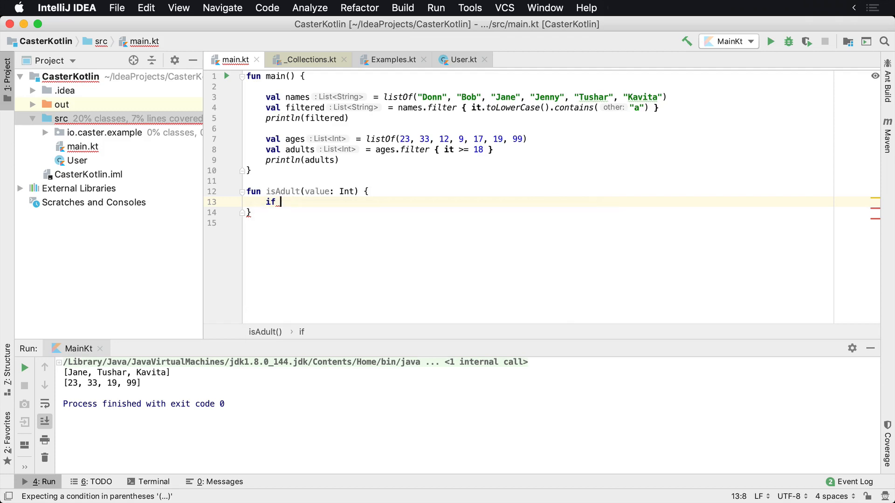
type("return")
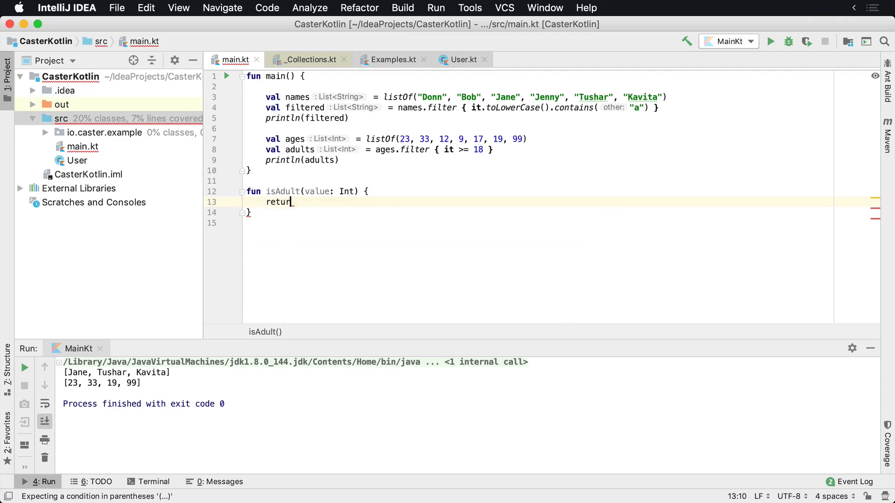
type("value >=")
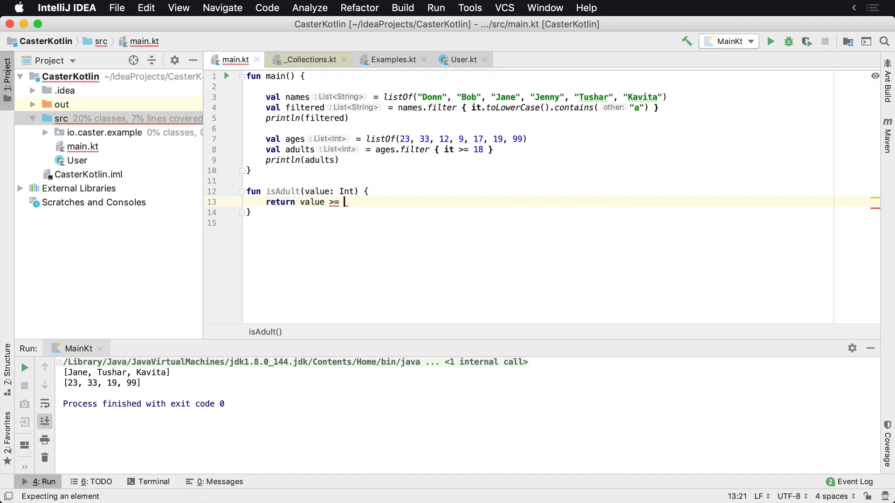
type("18")
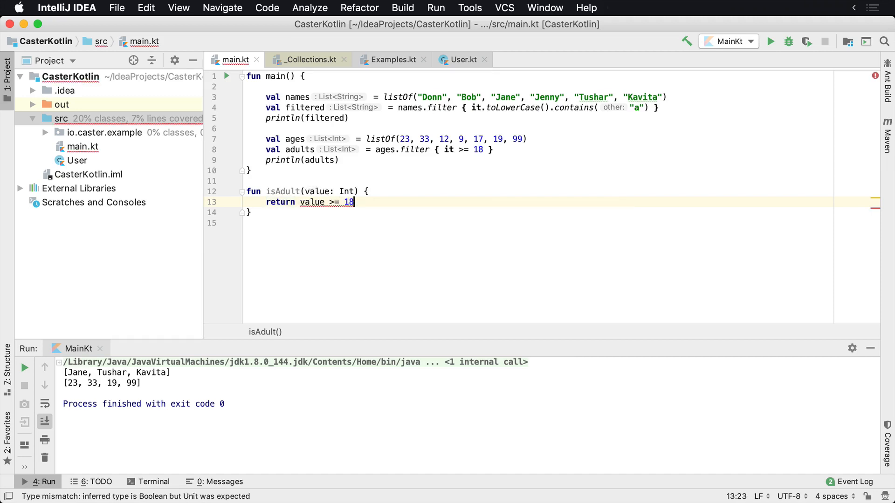
type(":")
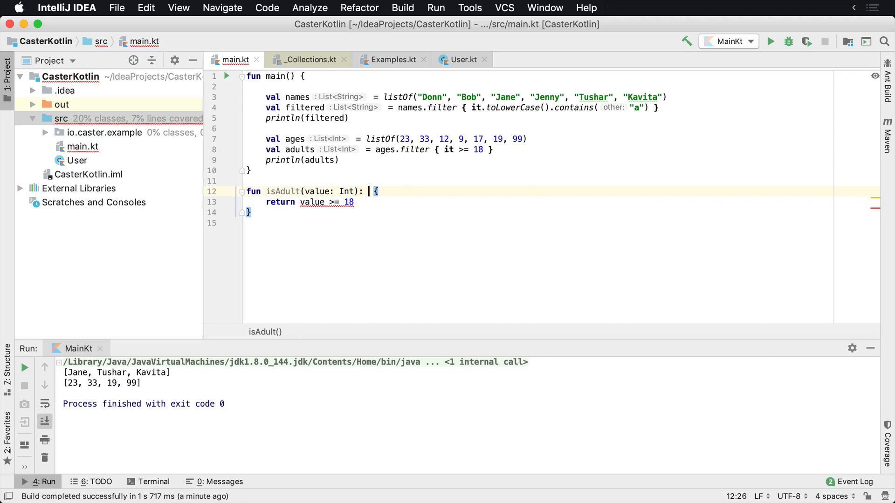
type("Boolean")
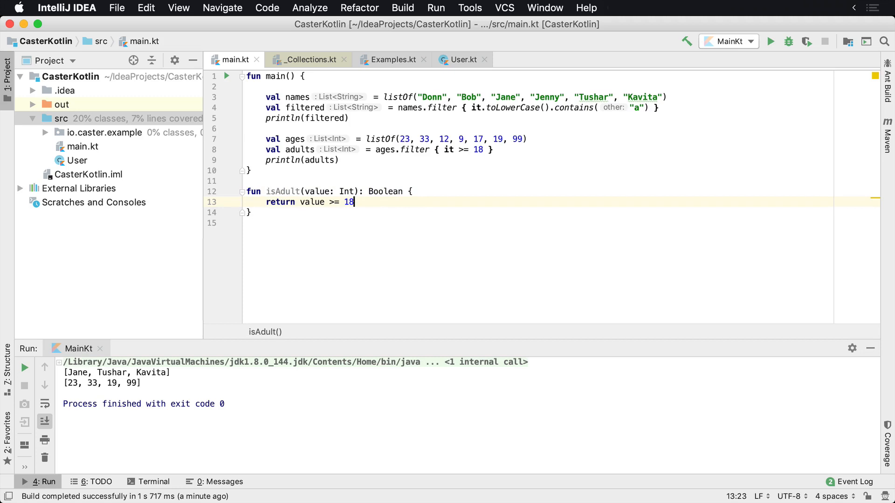
type("//")
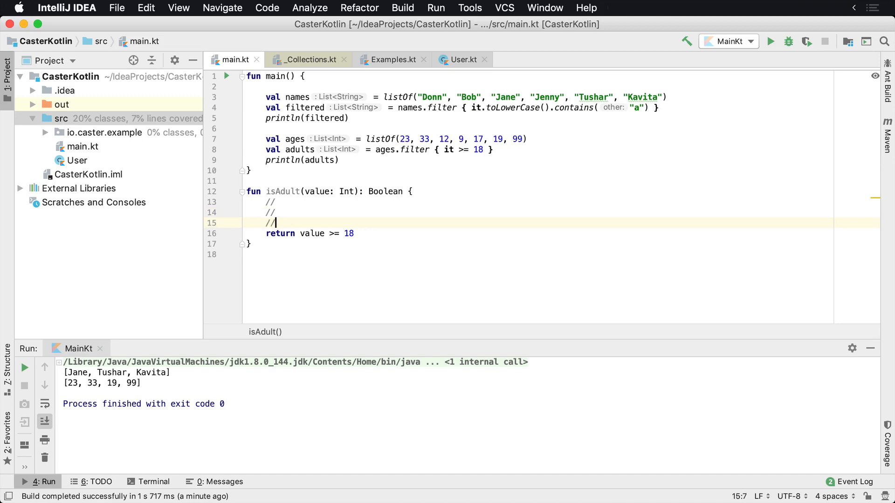
Add another comment line to isAdult and change the adults filter to ages.filter(::isAdult).
key("Enter")
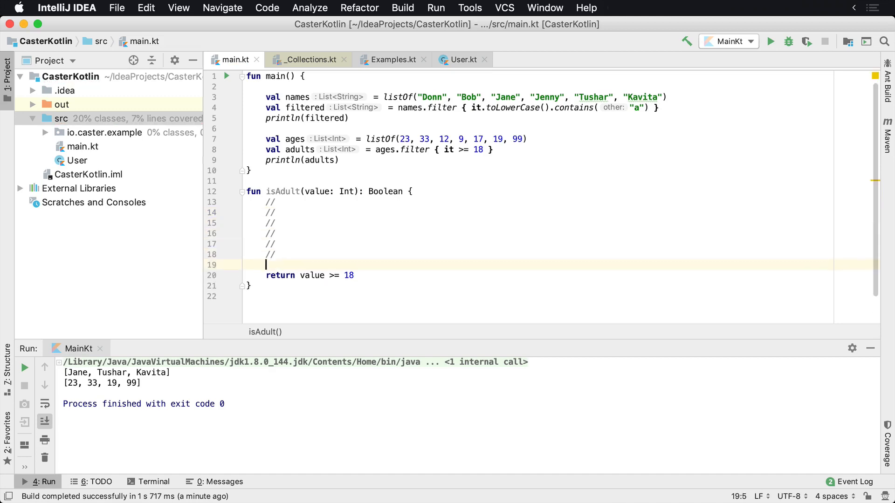
left_click(275, 234)
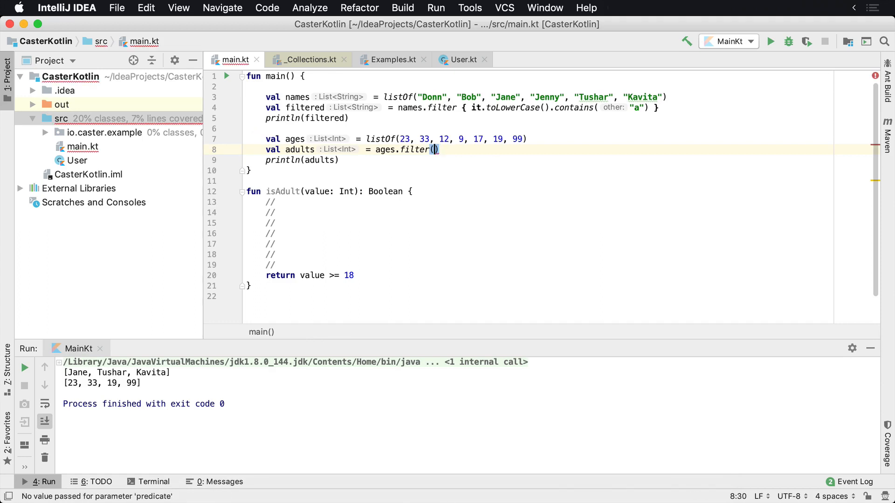
left_click(435, 149)
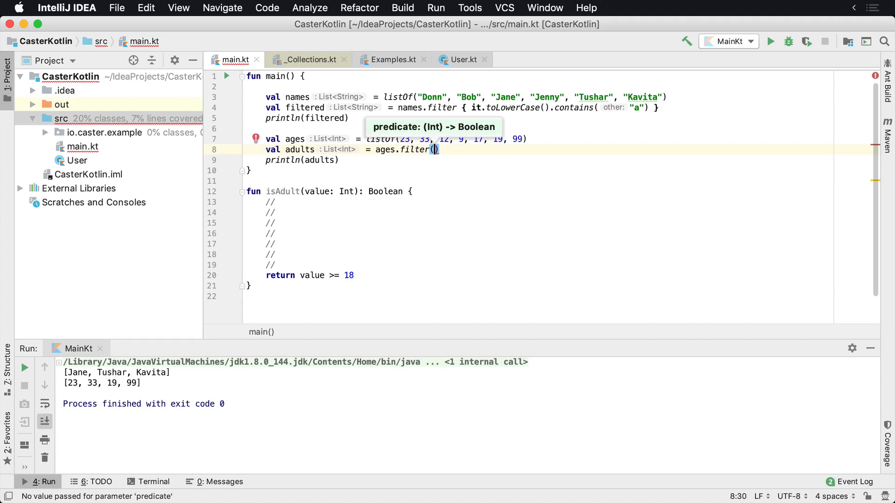
type("::isAdult")
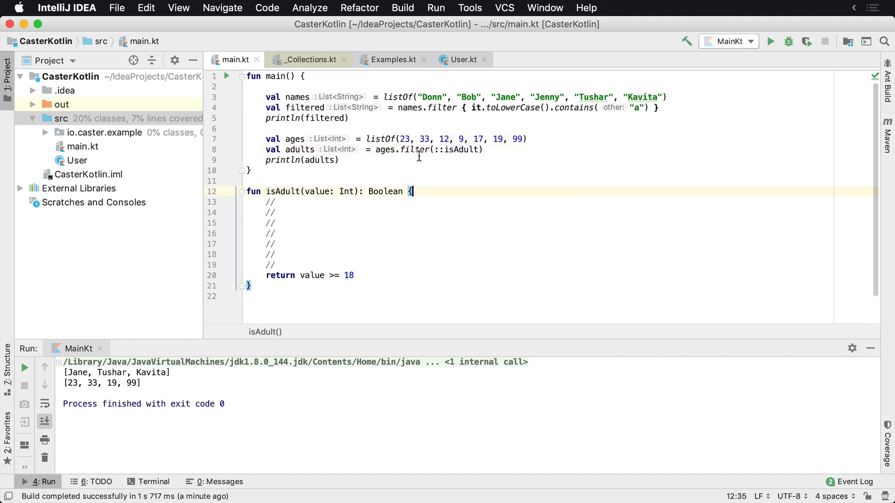
double_click(461, 150)
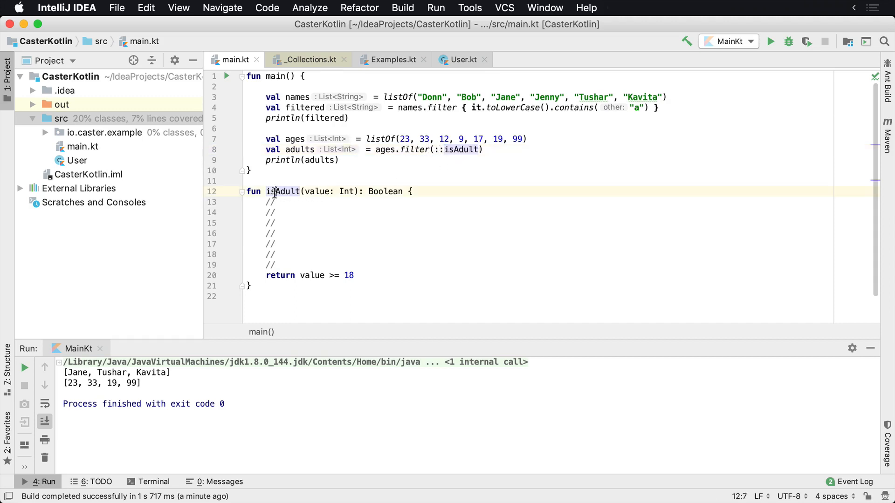
double_click(284, 192)
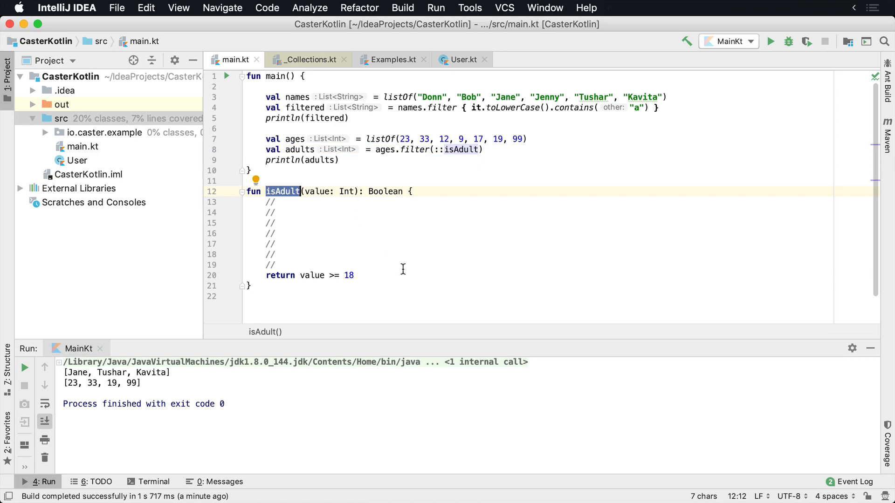
mouse_move(388, 191)
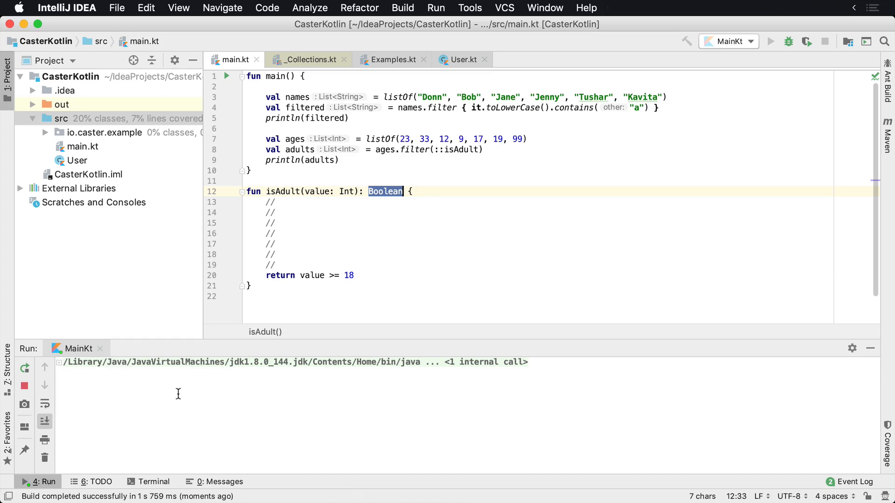
Rename isAdult to isChild, rerun to print [12, 9, 17], and rename adults to children.
left_click(770, 41)
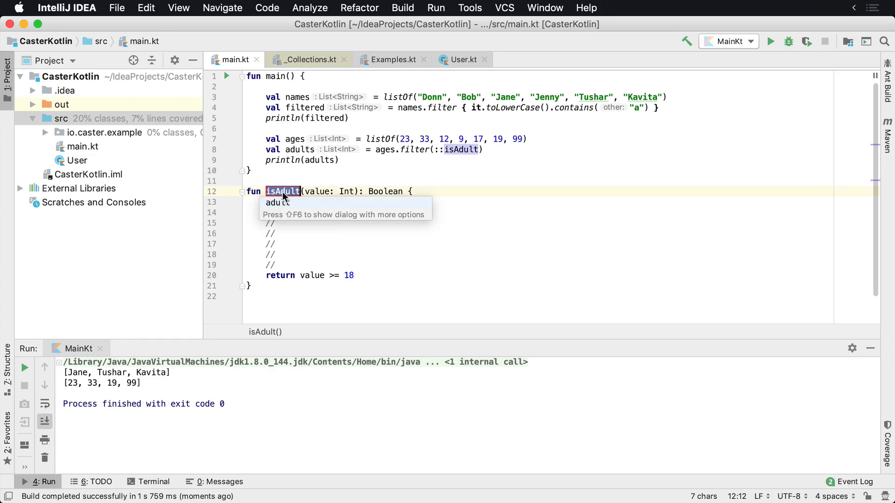
type("isChild")
left_click(539, 275)
type("<")
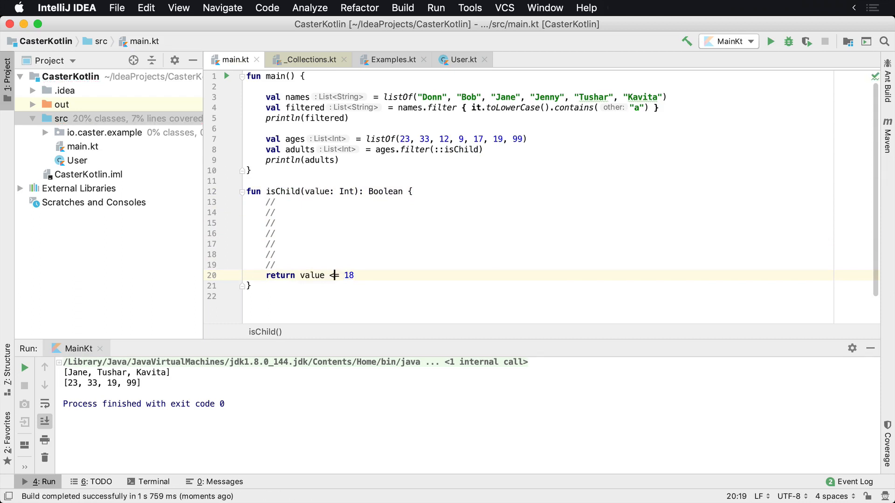
left_click(769, 41)
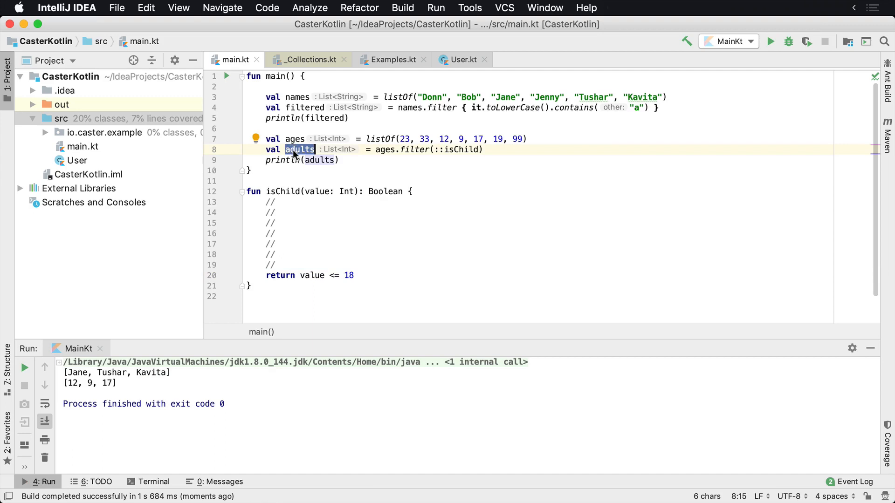
type("children")
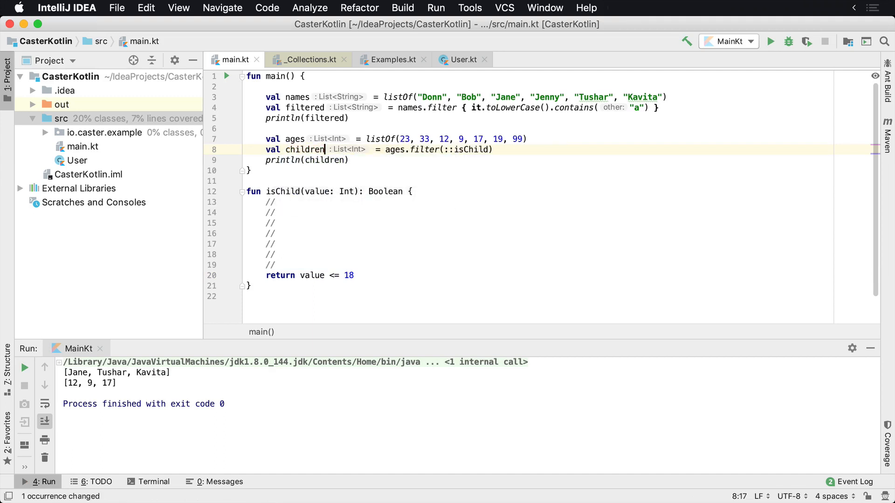